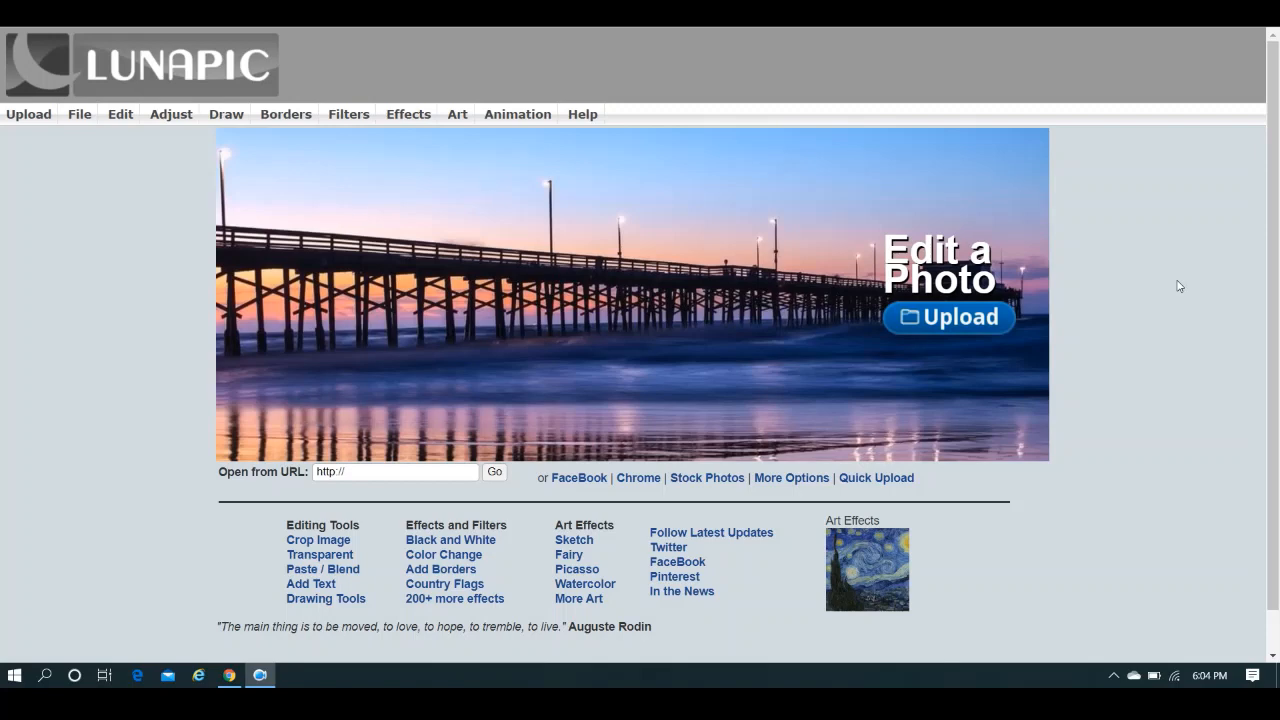
mouse_move(1240, 327)
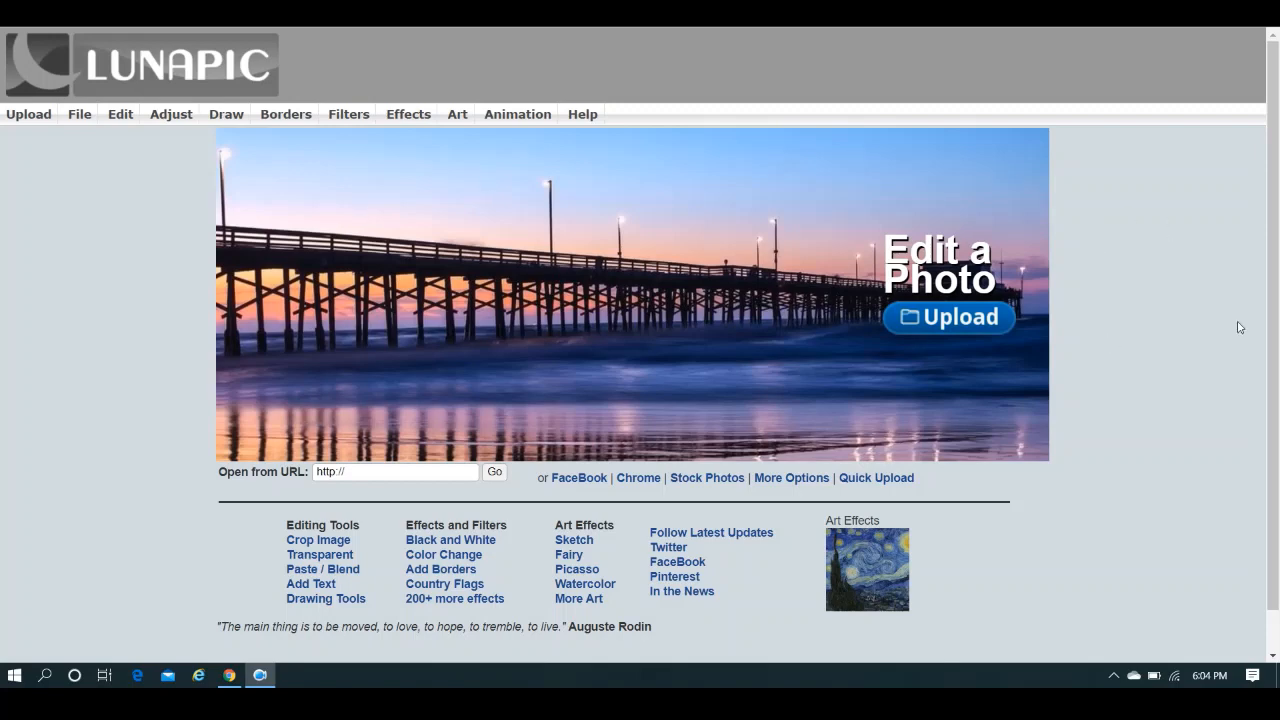
mouse_move(1091, 217)
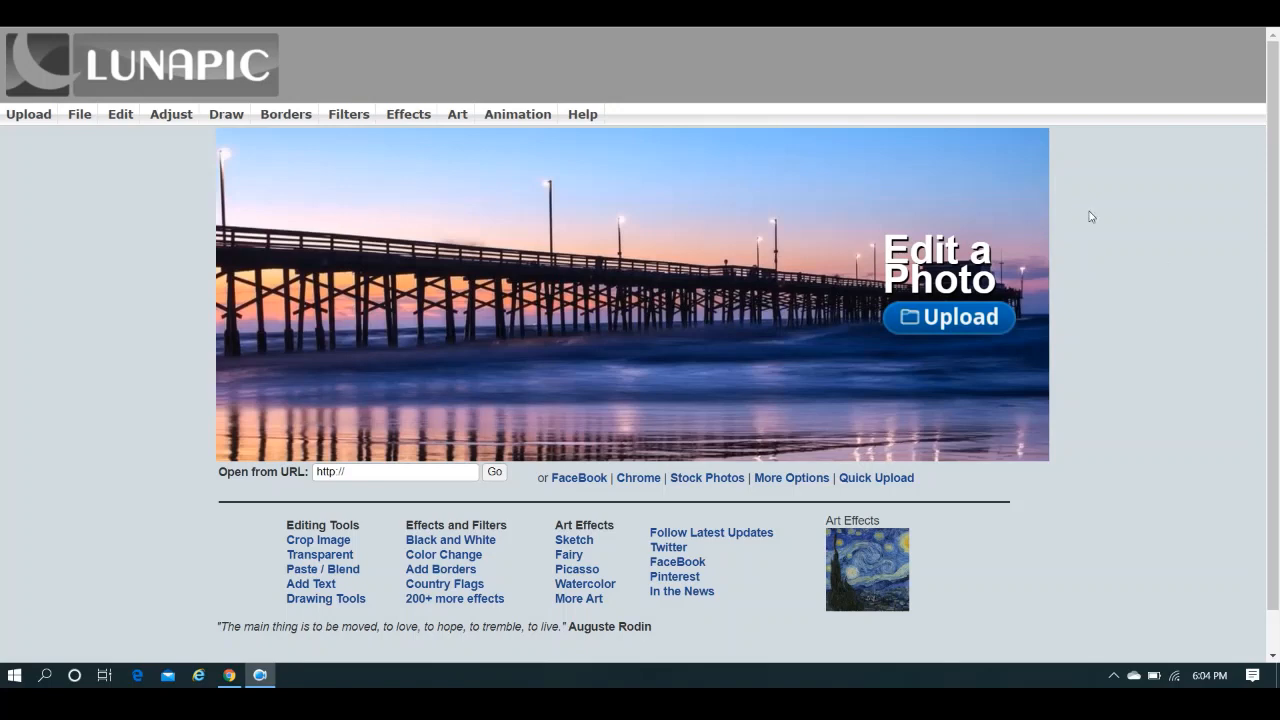
mouse_move(1176, 222)
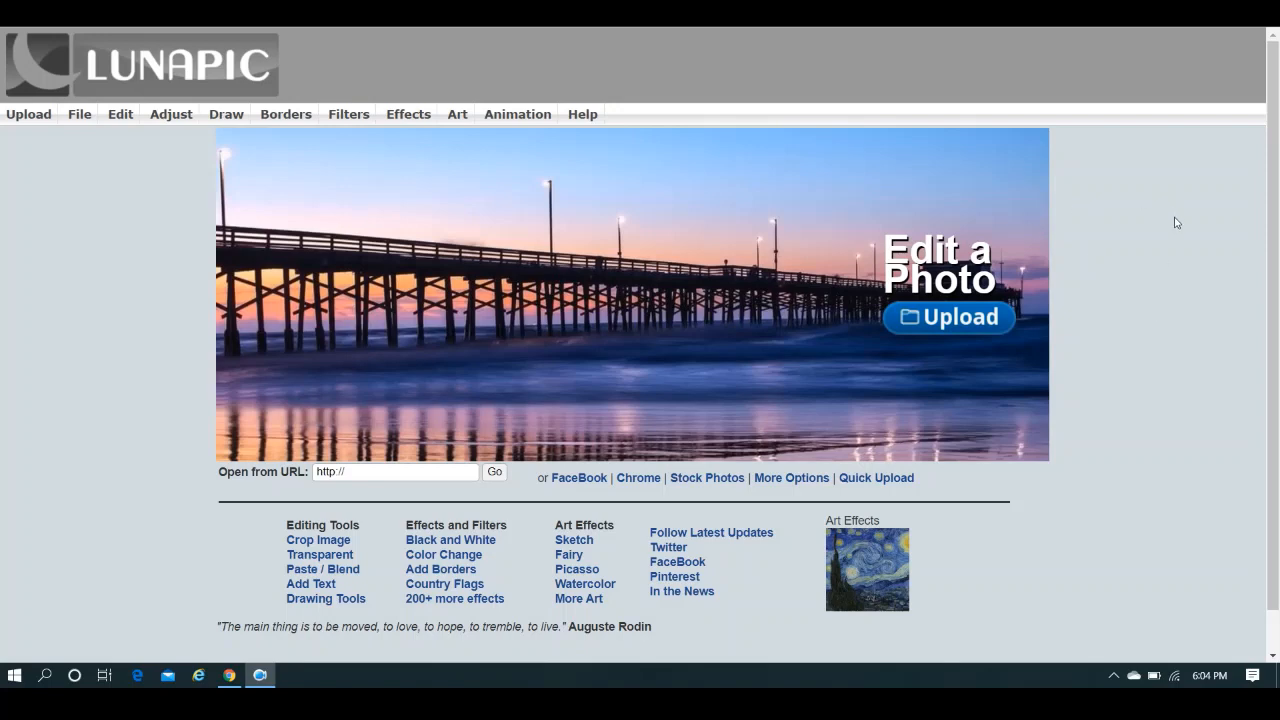
mouse_move(983, 75)
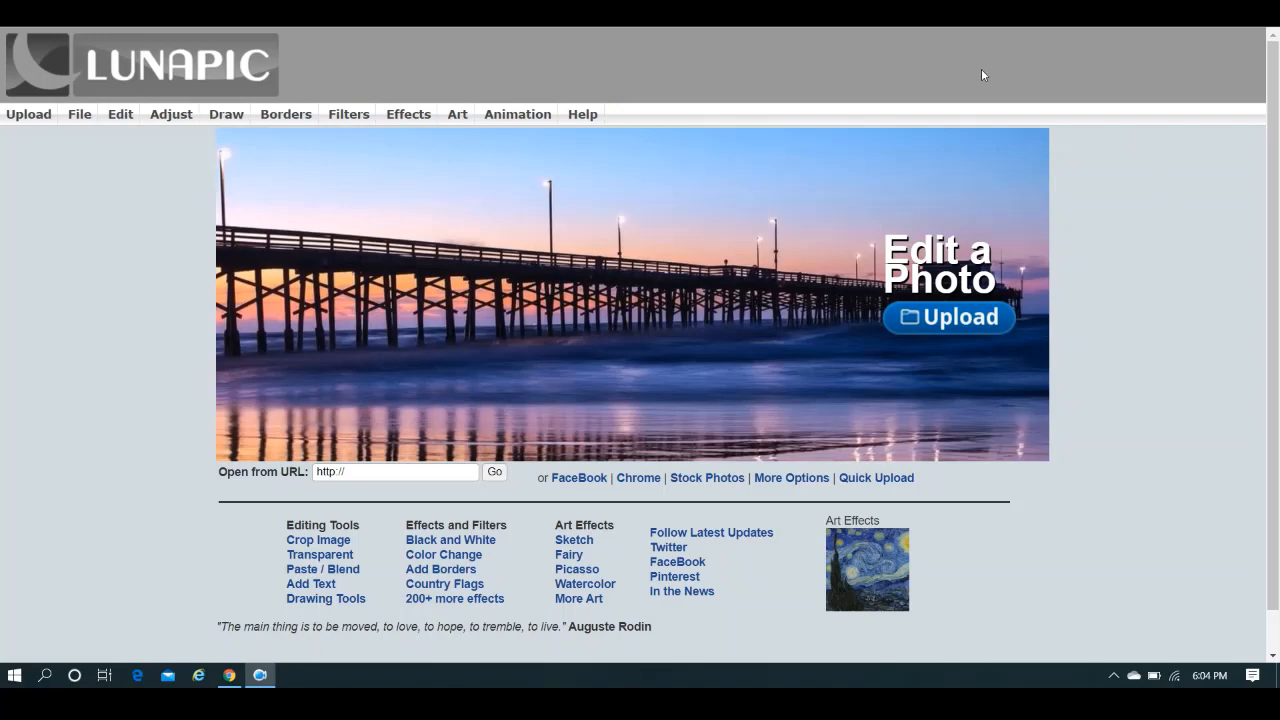
mouse_move(1008, 81)
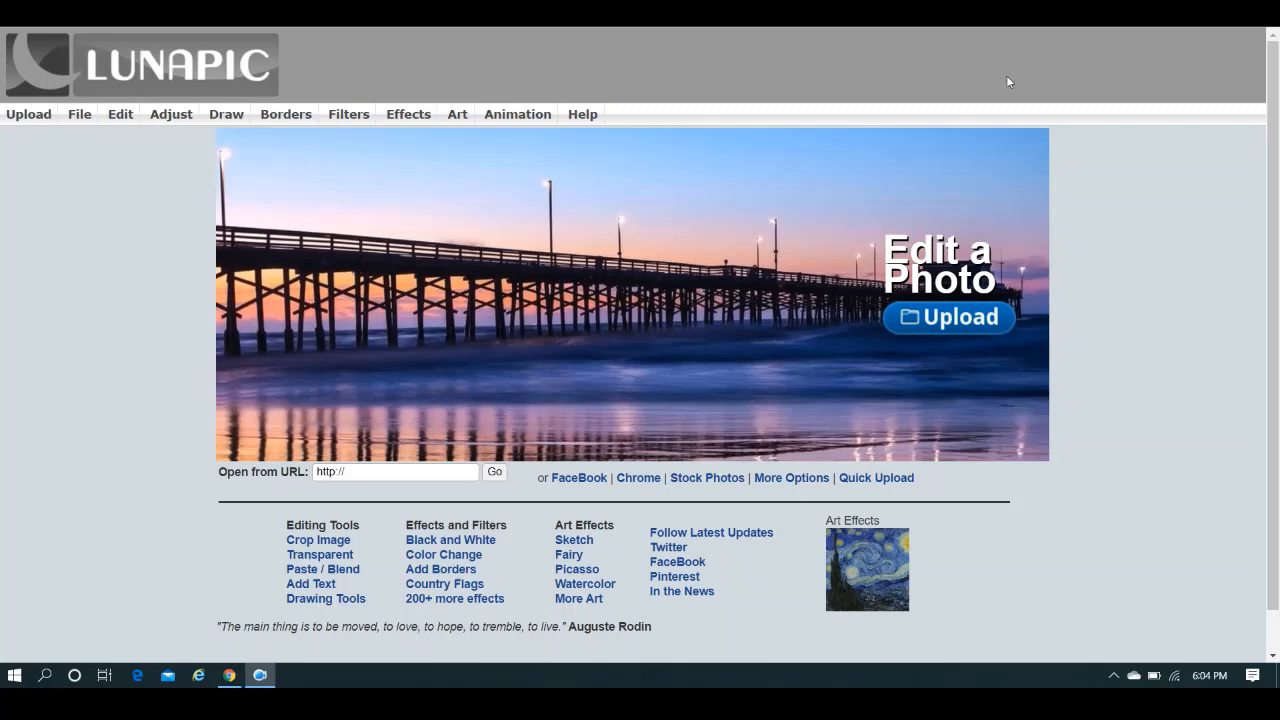
mouse_move(28, 114)
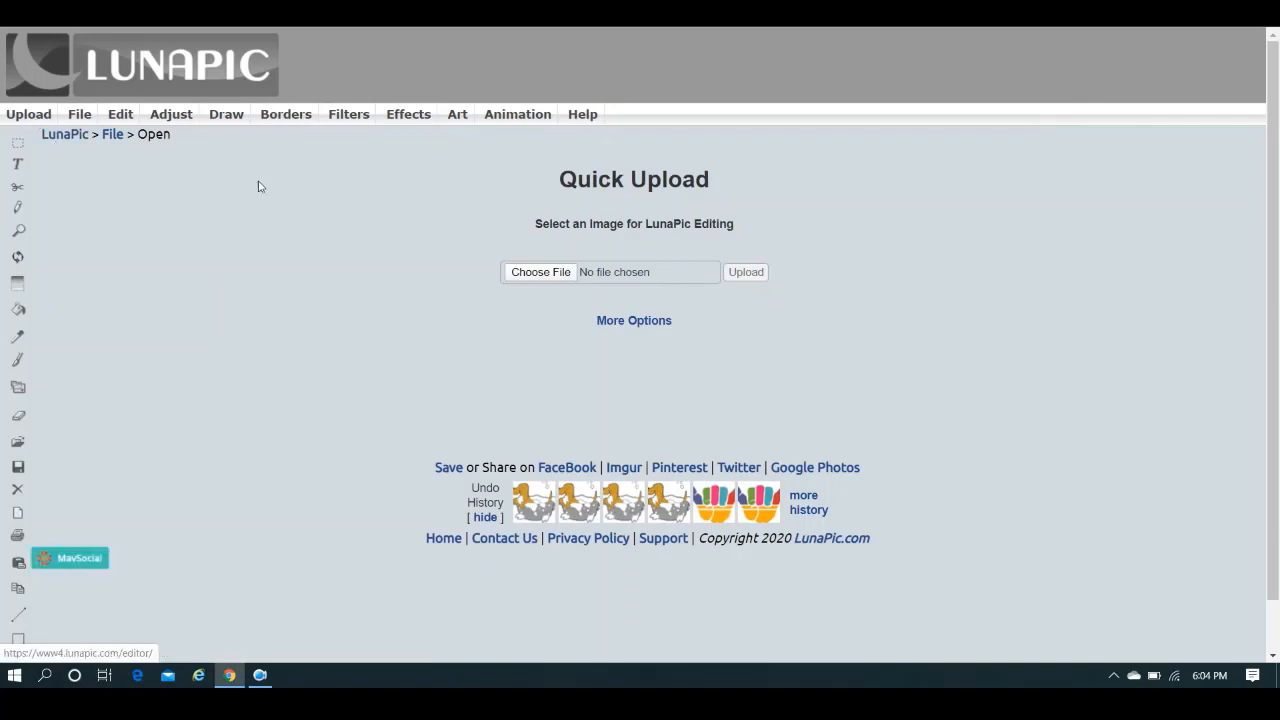
mouse_move(505, 253)
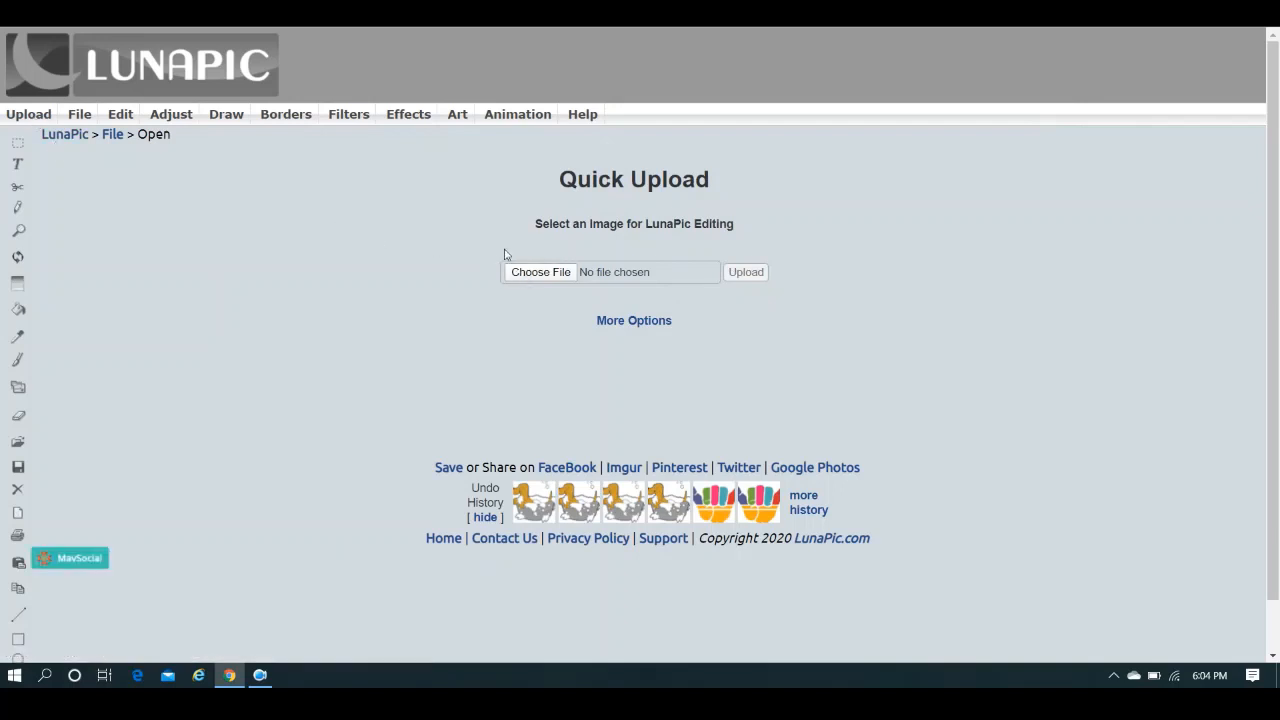
Choose the cartoon dog-in-bathtub image file to upload from Quick Upload.
left_click(517, 113)
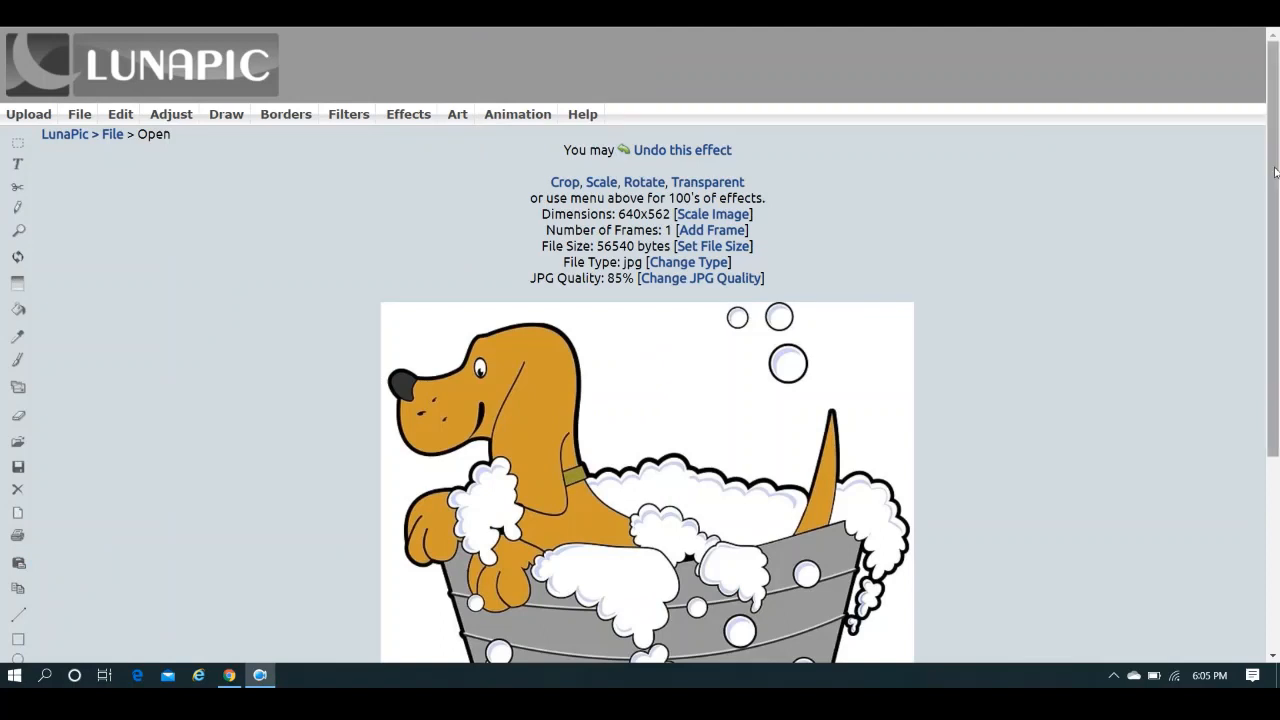
Scroll through the page to view the uploaded 640x562 dog-in-bathtub JPG.
scroll("down", 3)
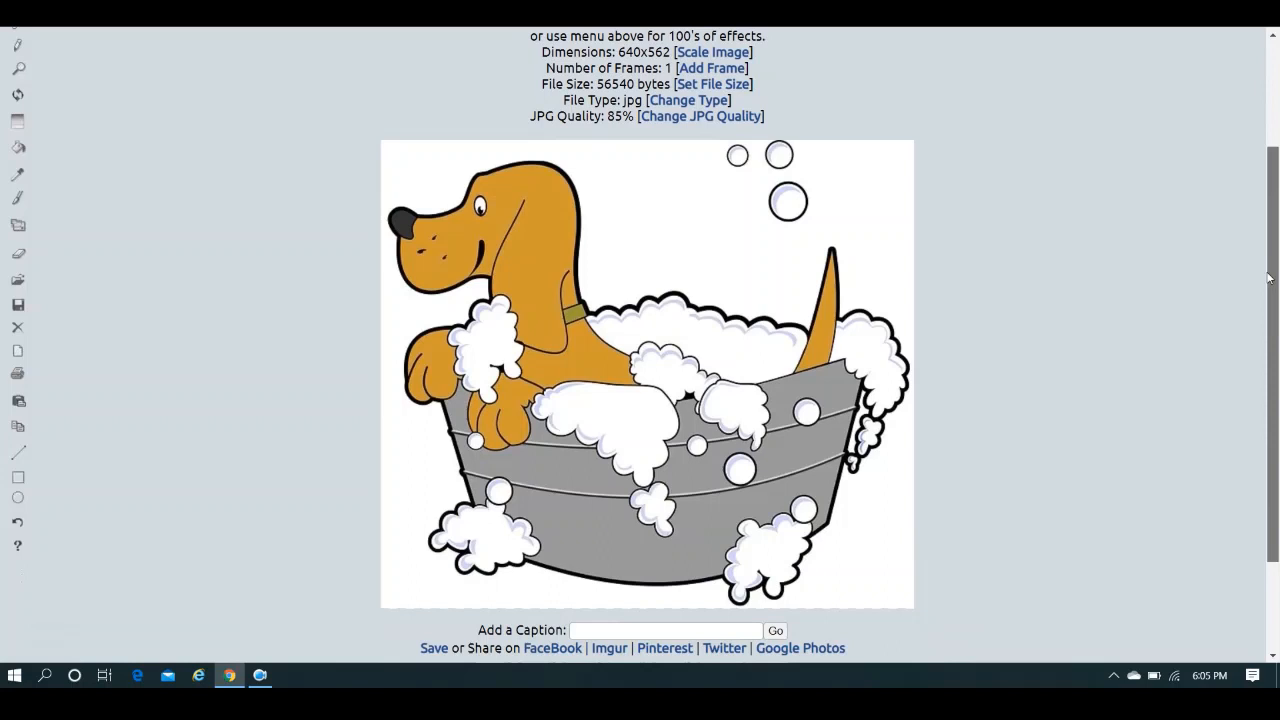
scroll("up", 3)
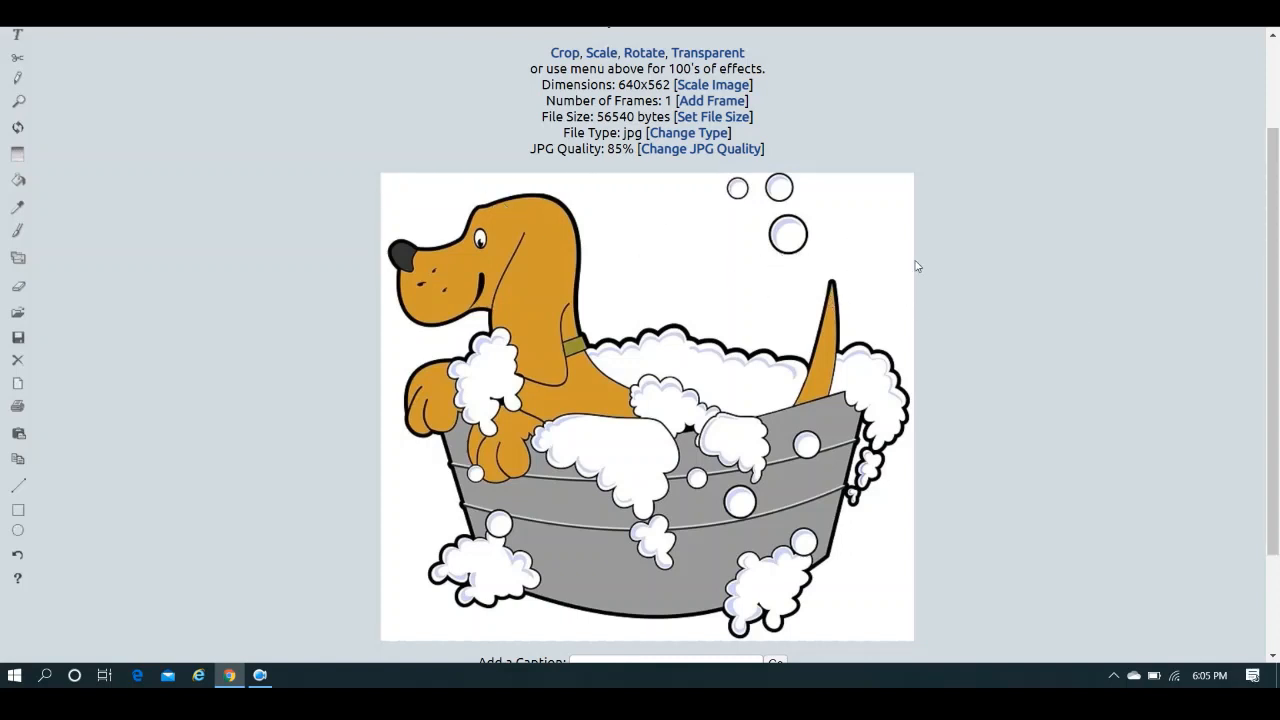
scroll("up", 3)
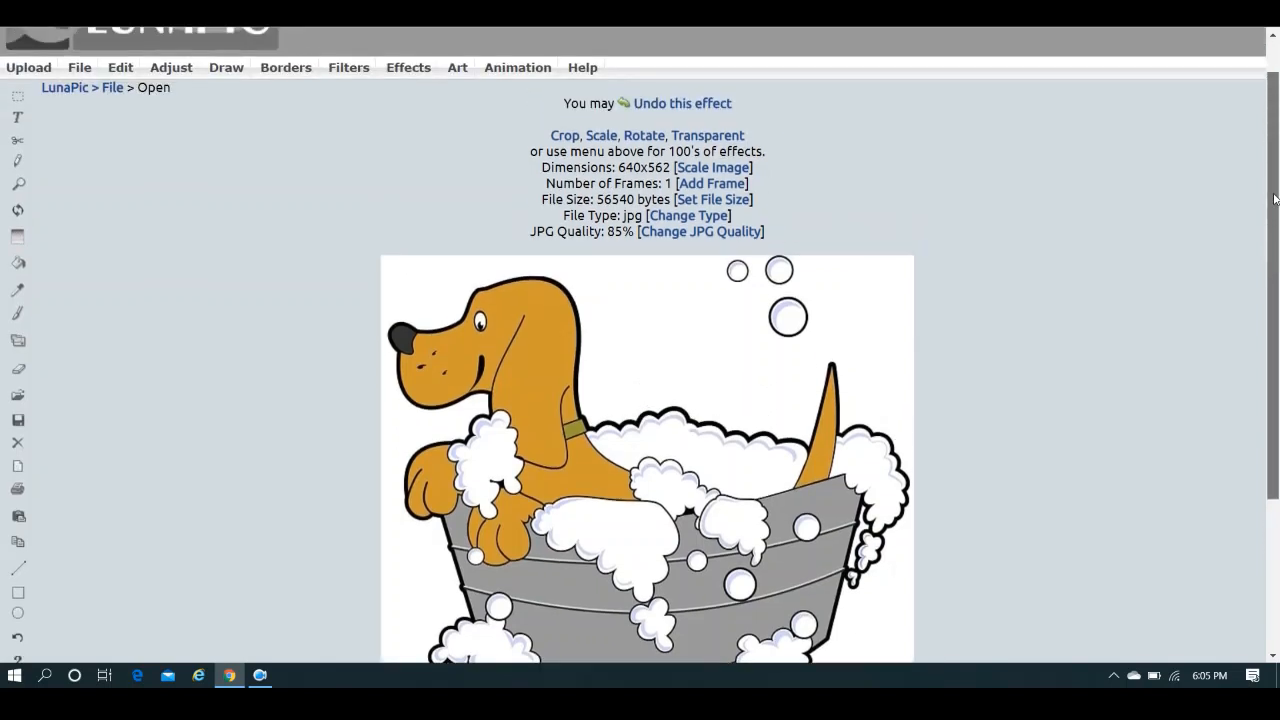
scroll("down", 3)
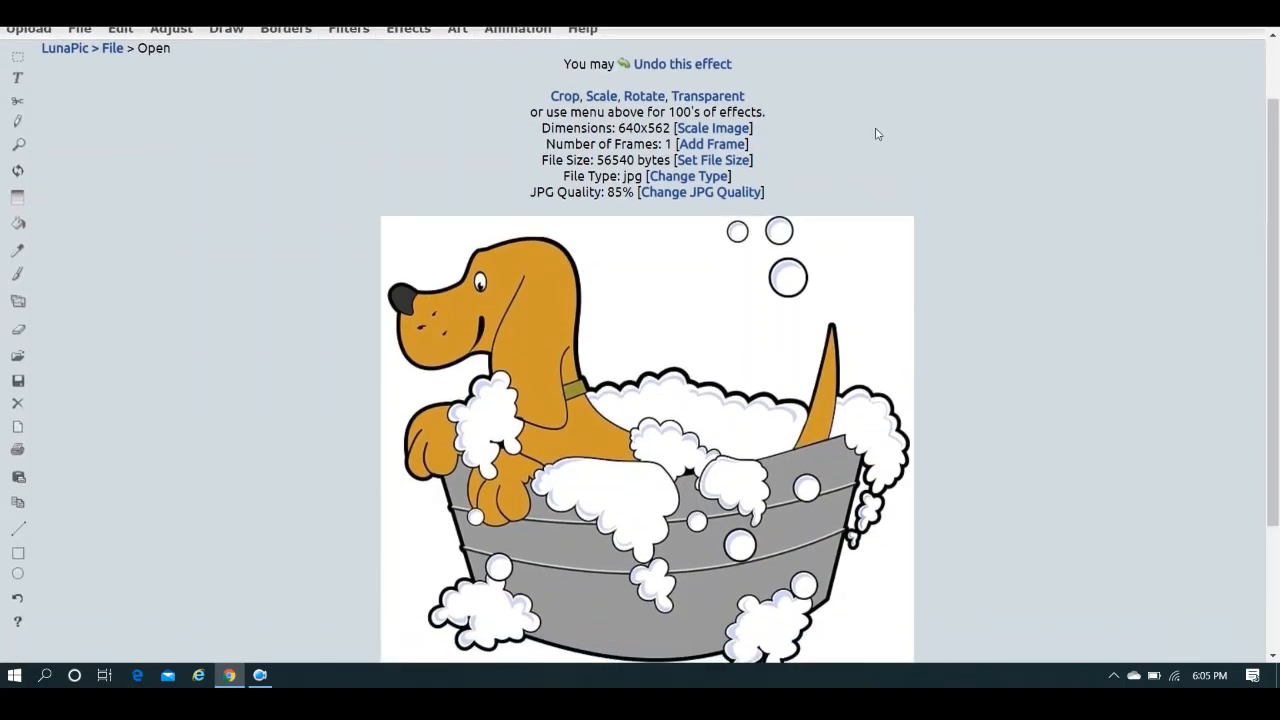
mouse_move(707, 96)
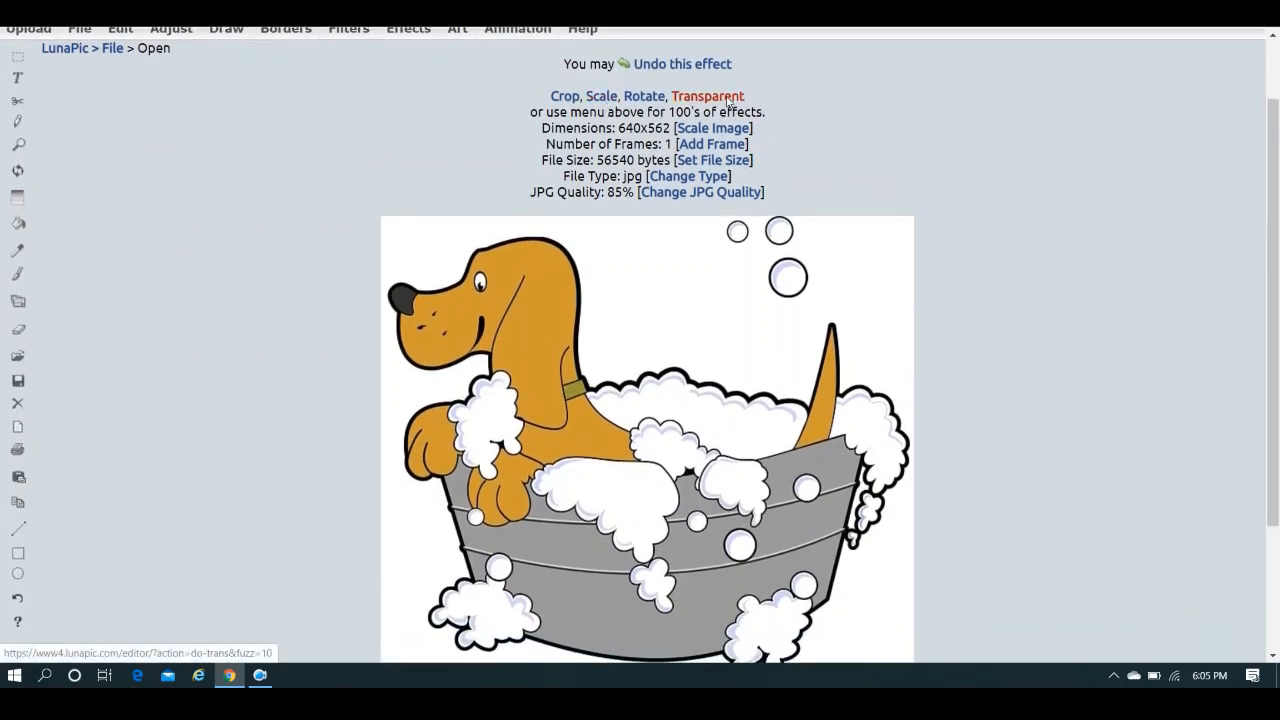
Apply the Transparent effect so the dog's white background becomes a checkerboard.
left_click(708, 96)
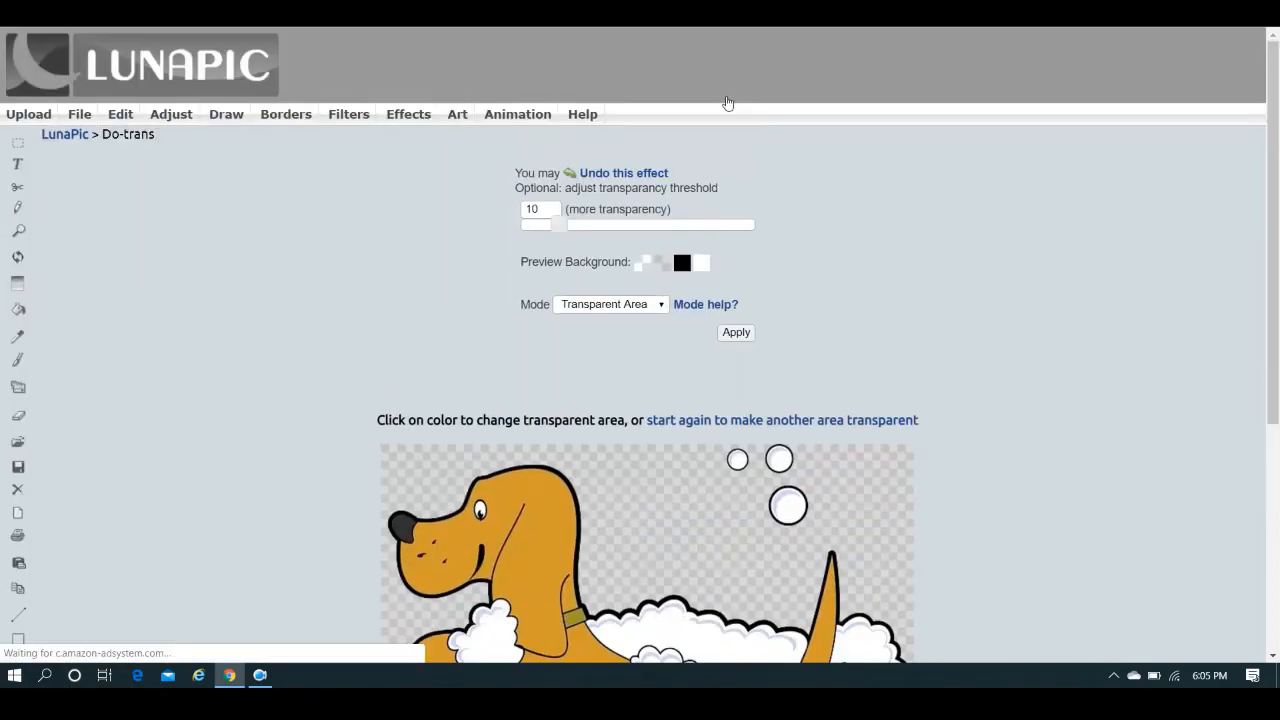
scroll("down", 3)
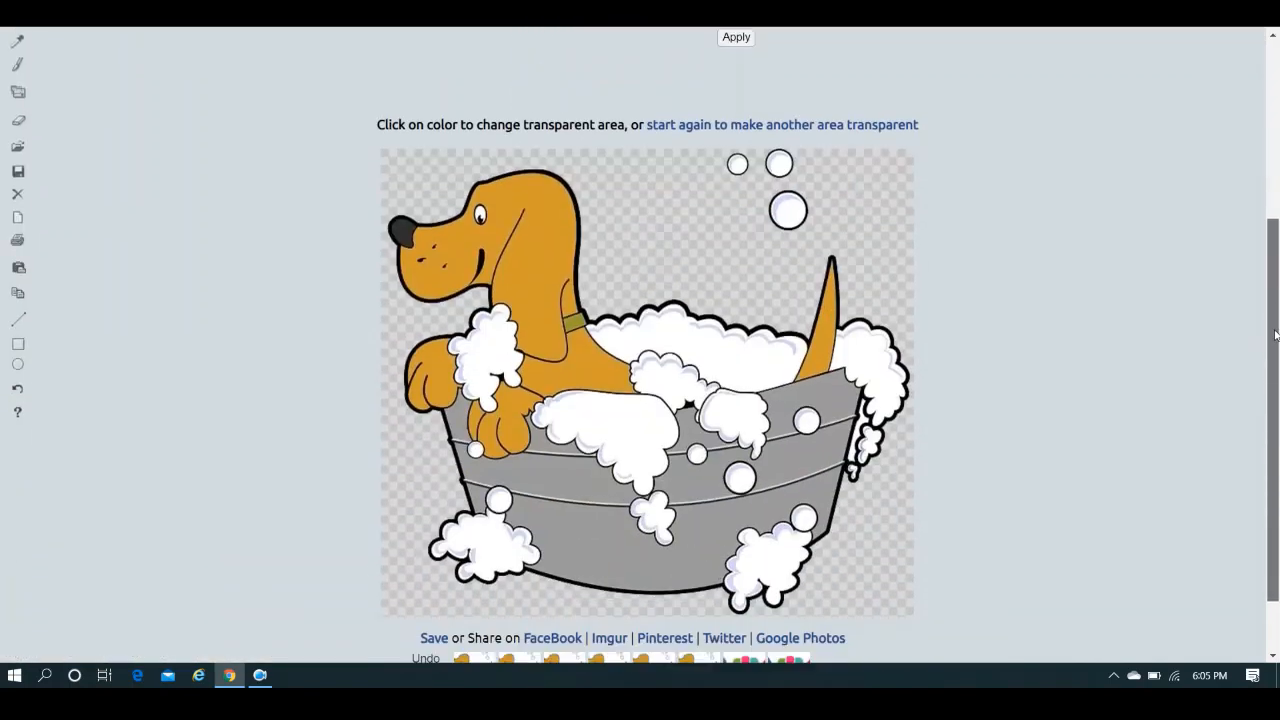
scroll("up", 3)
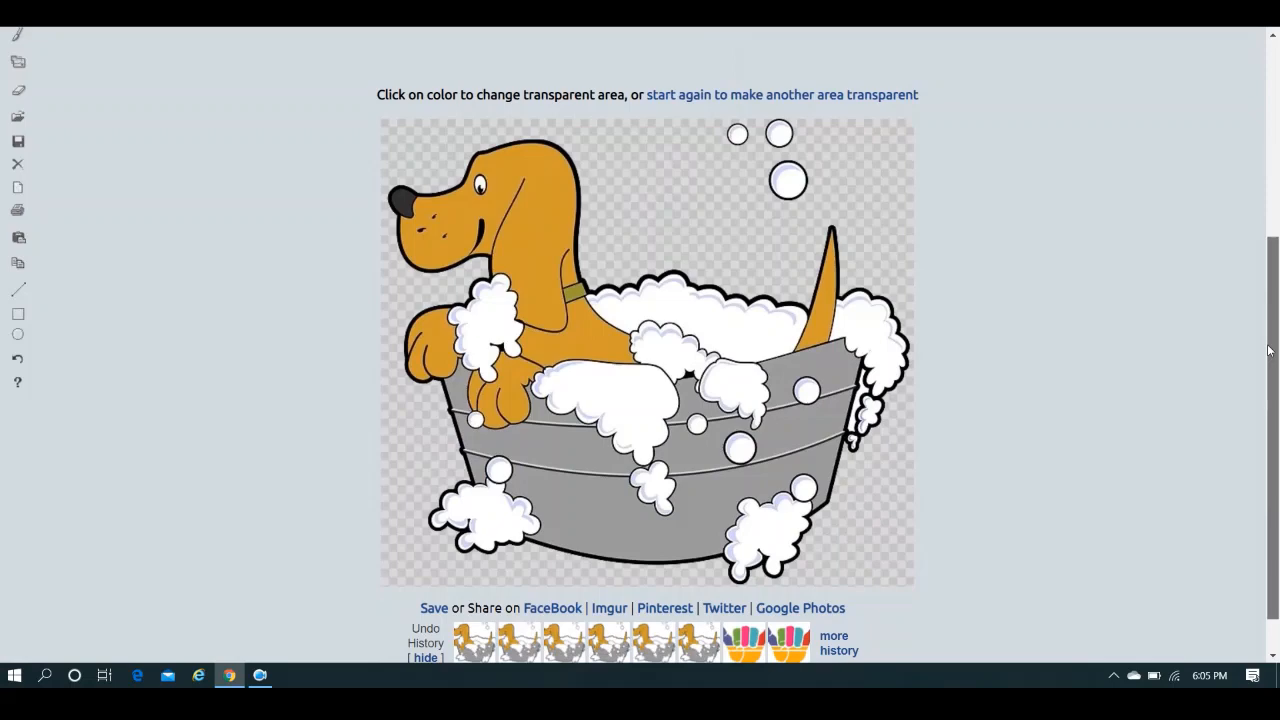
scroll("up", 3)
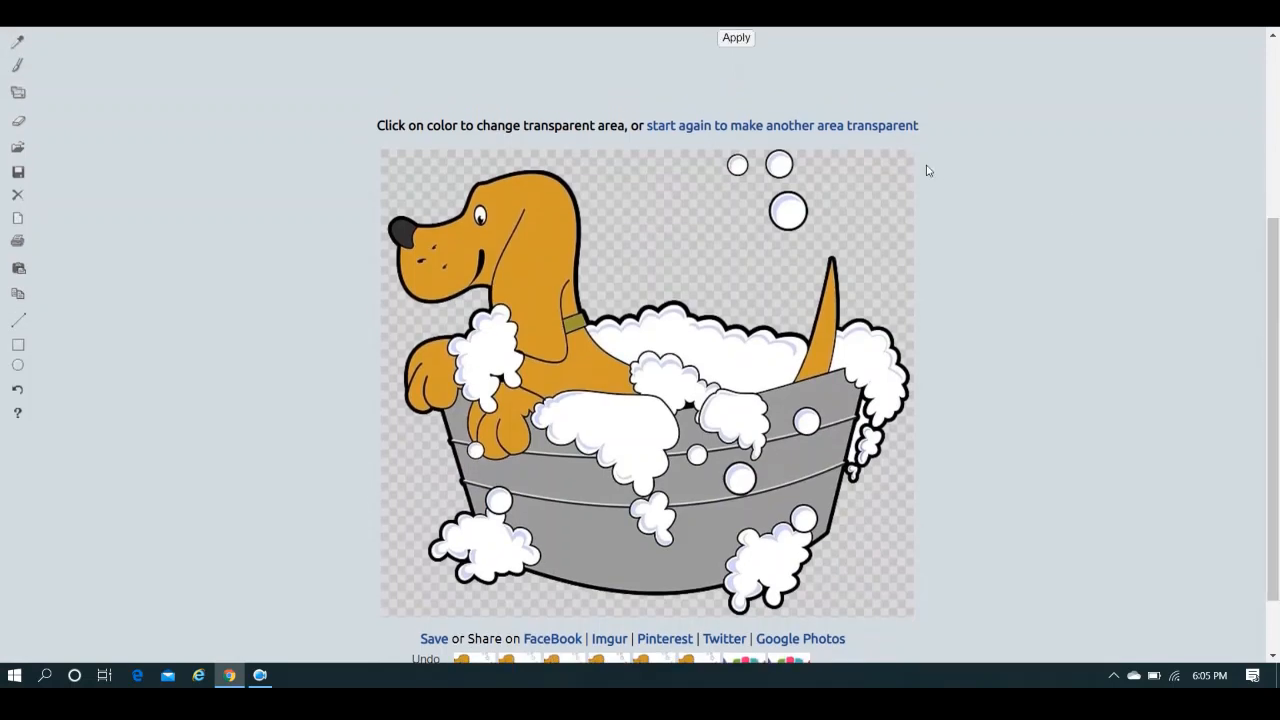
mouse_move(917, 298)
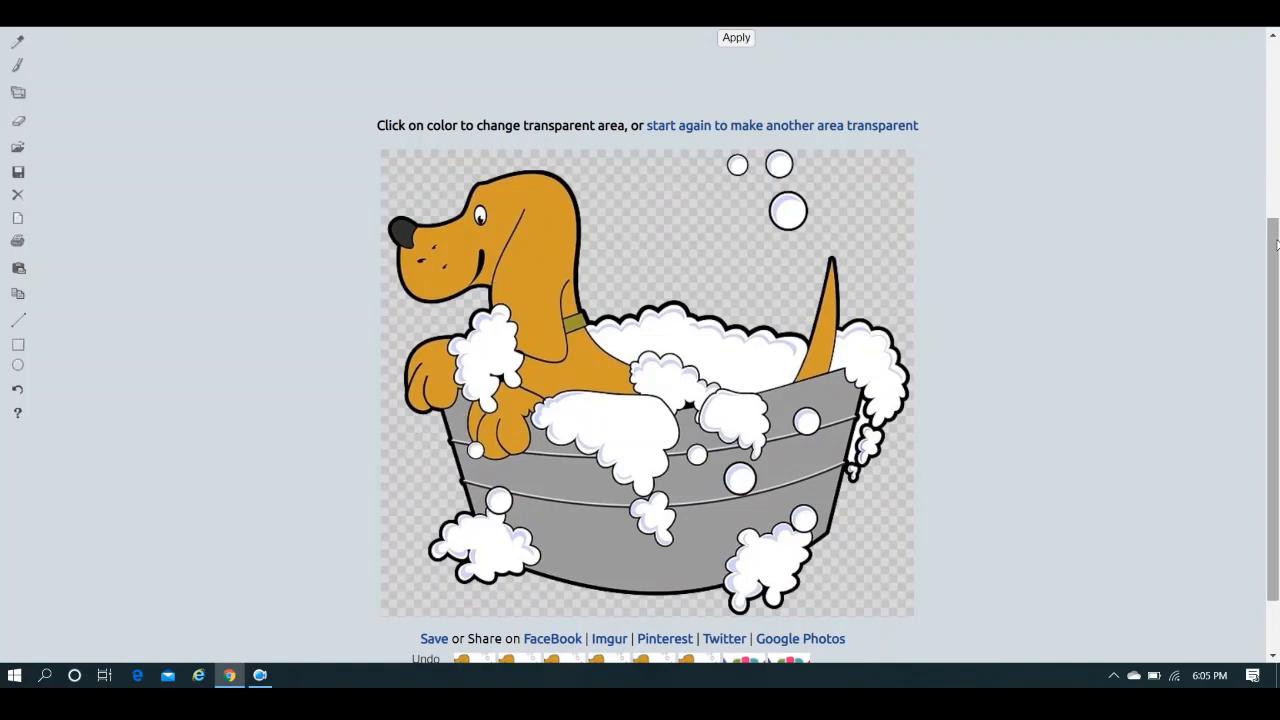
mouse_move(1070, 184)
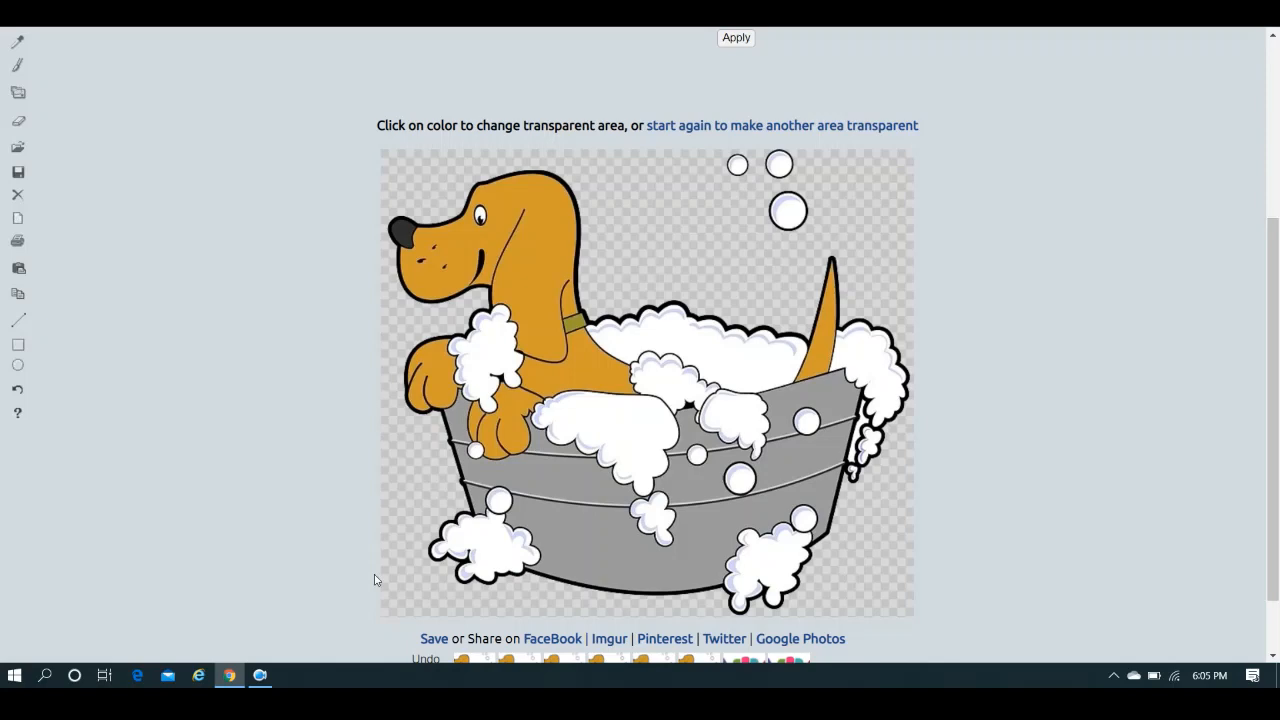
Save the transparent-background dog image, downloading it as a PNG file.
left_click(433, 638)
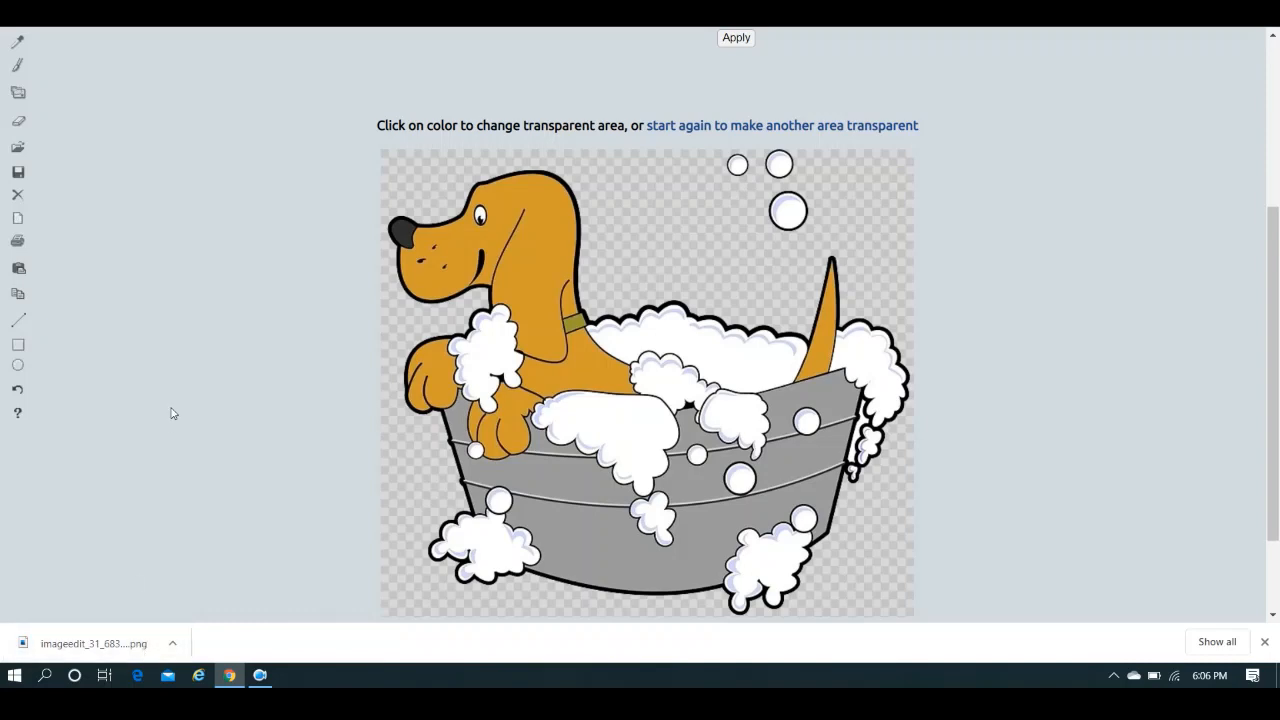
mouse_move(215, 239)
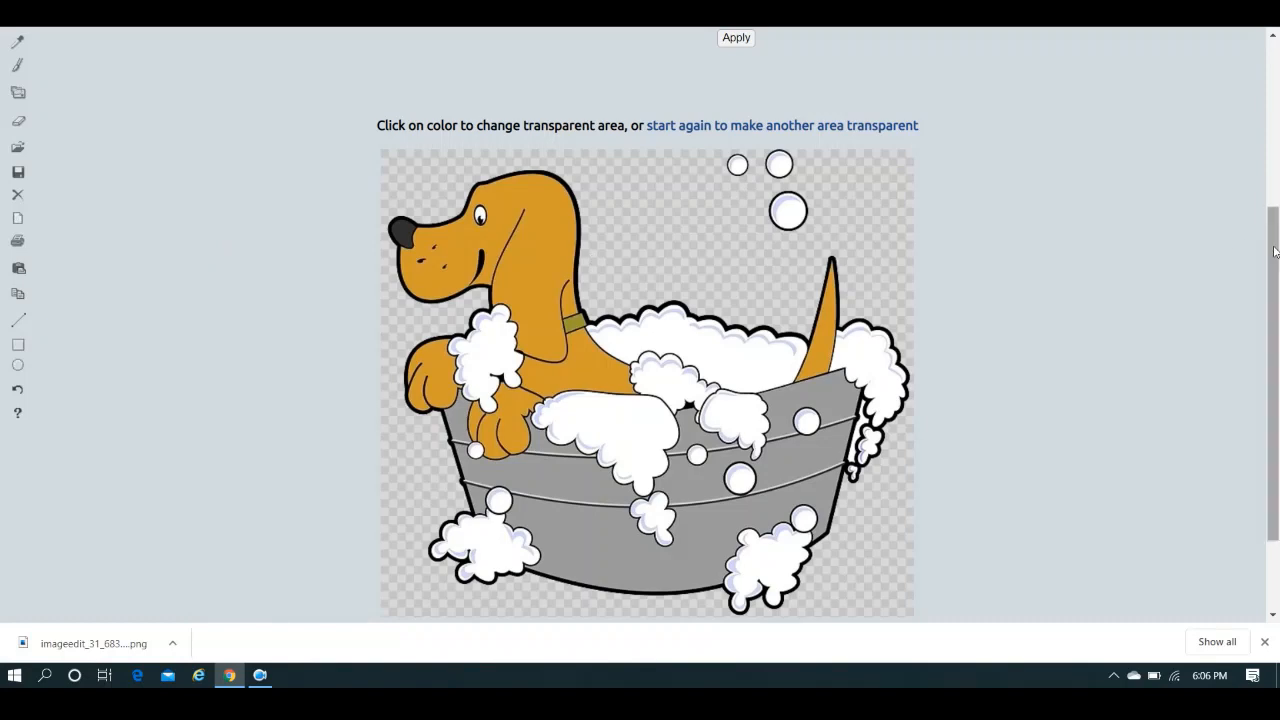
scroll("down", 3)
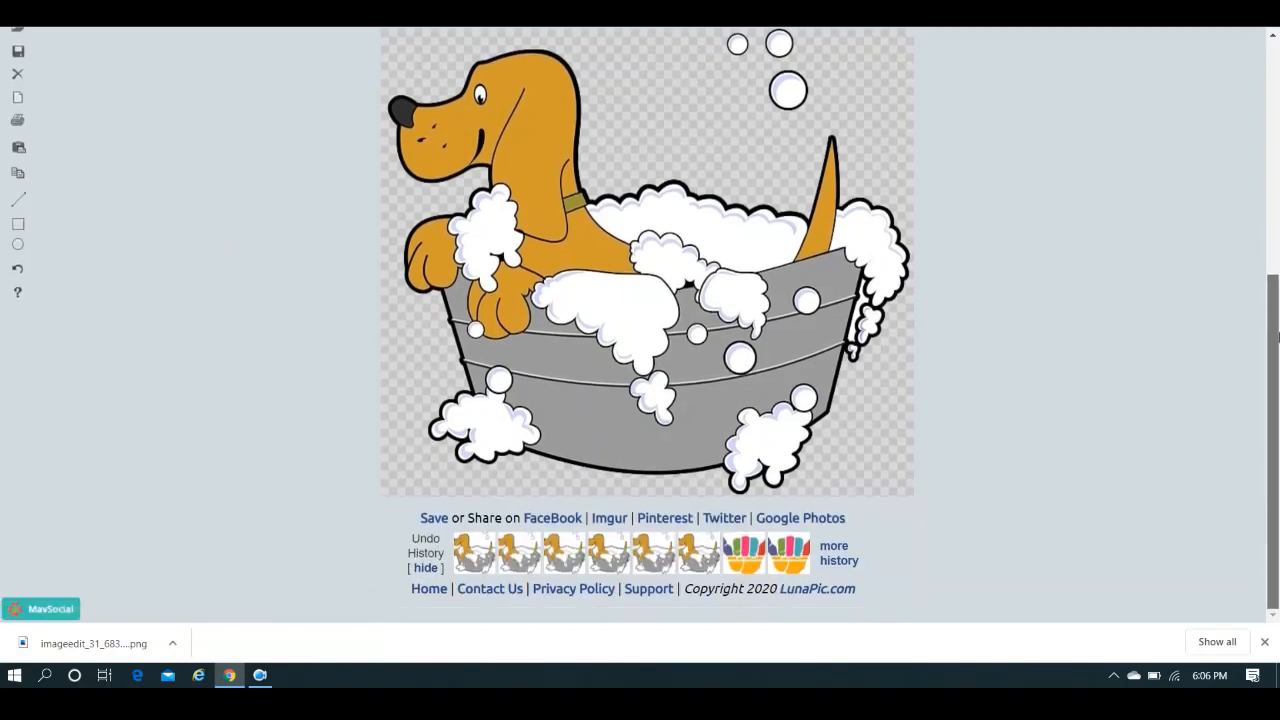
scroll("up", 3)
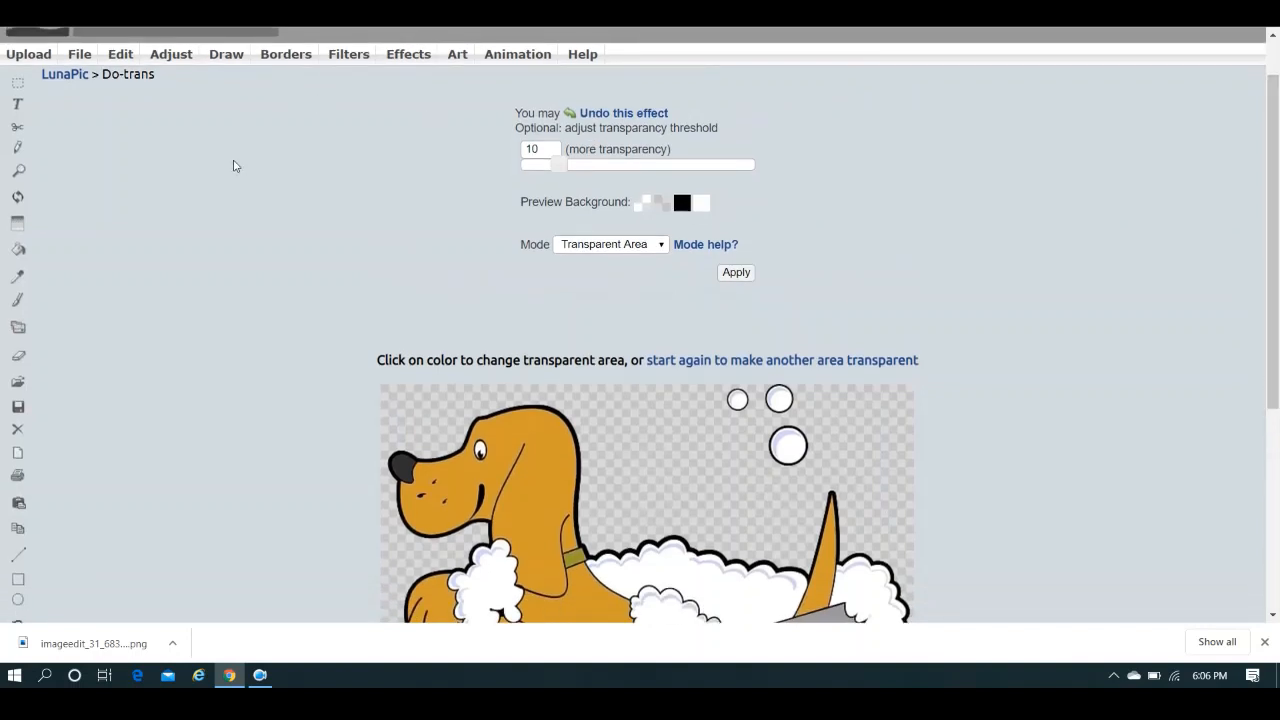
mouse_move(28, 54)
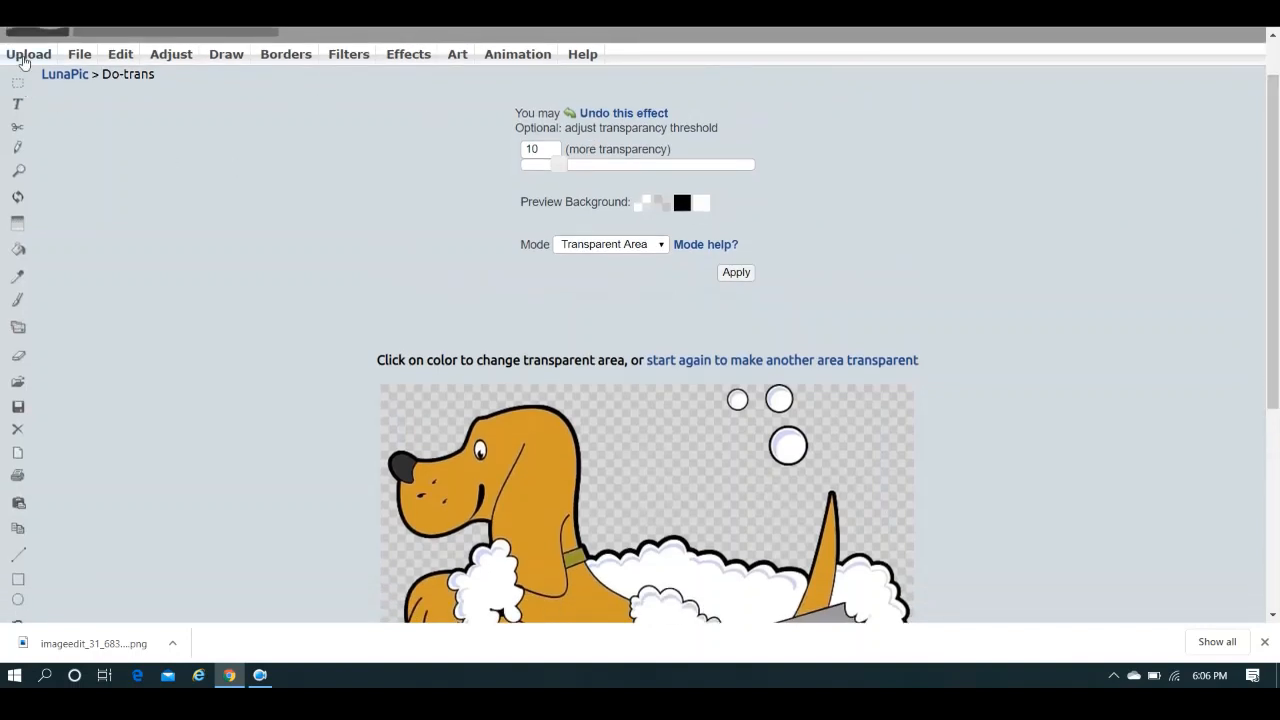
Go to File > Save Image to see the PNG and other format options.
left_click(79, 54)
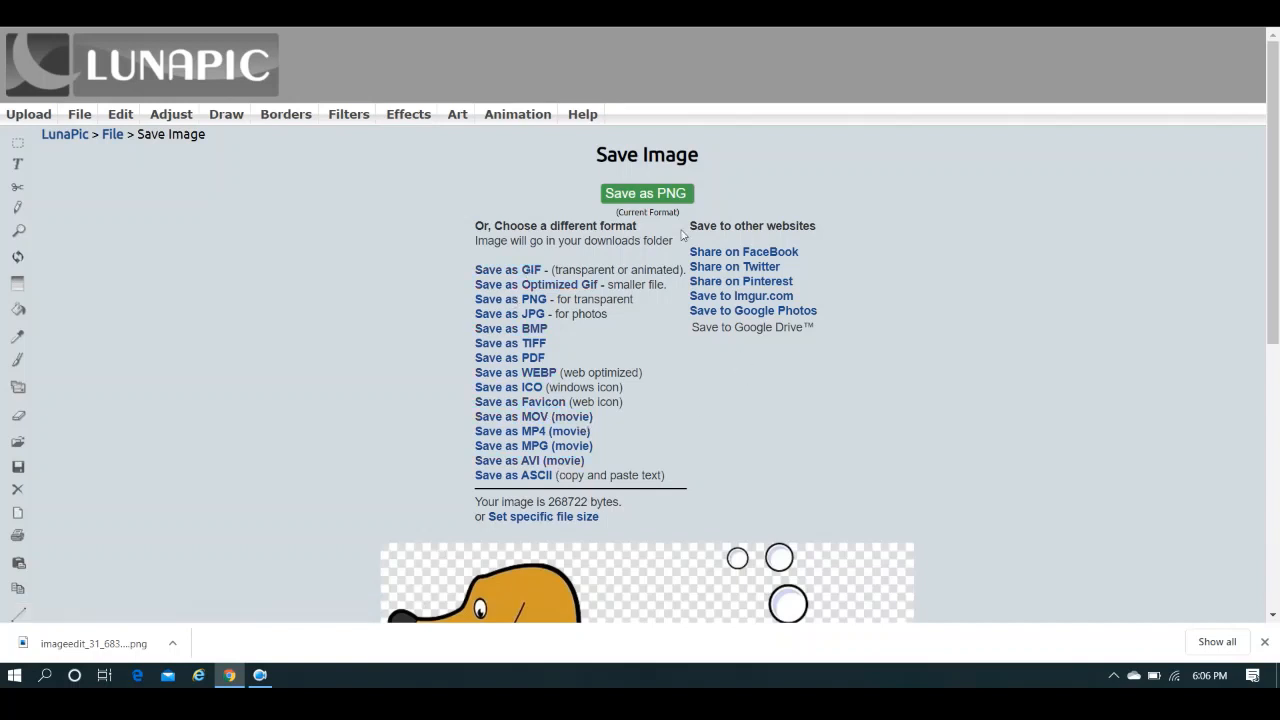
mouse_move(1247, 214)
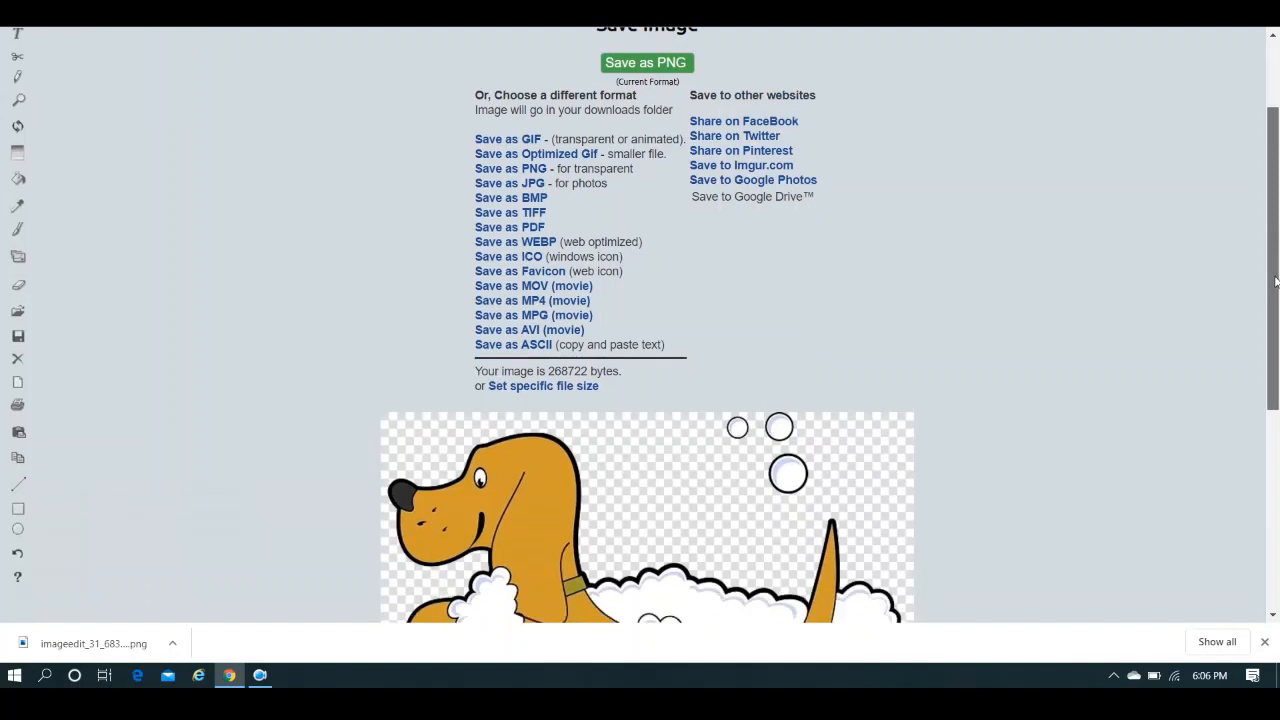
scroll("up", 3)
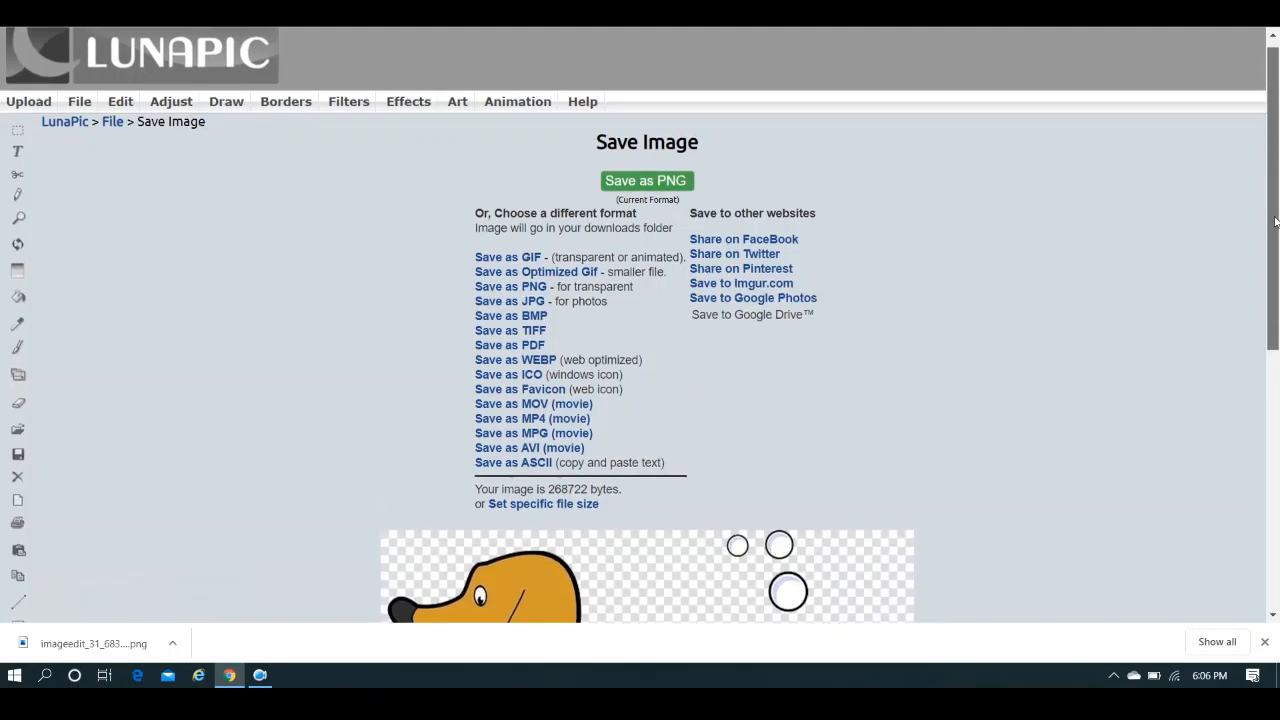
mouse_move(1050, 76)
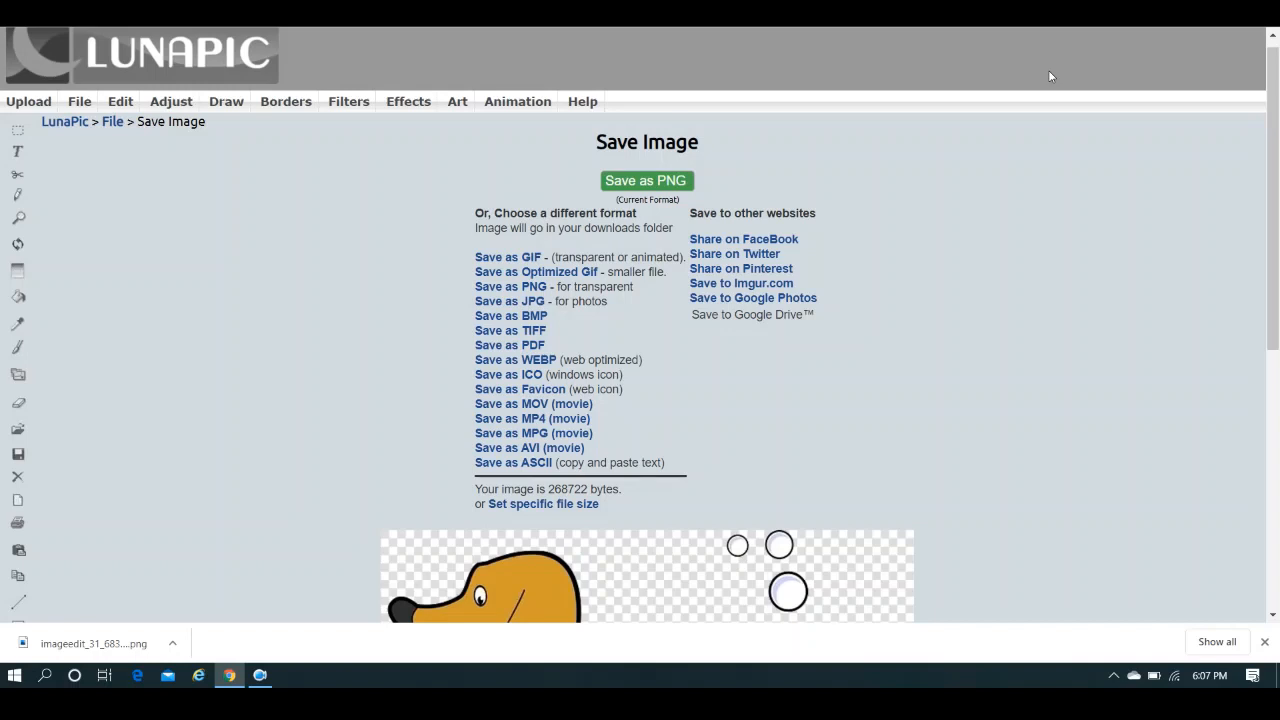
mouse_move(657, 62)
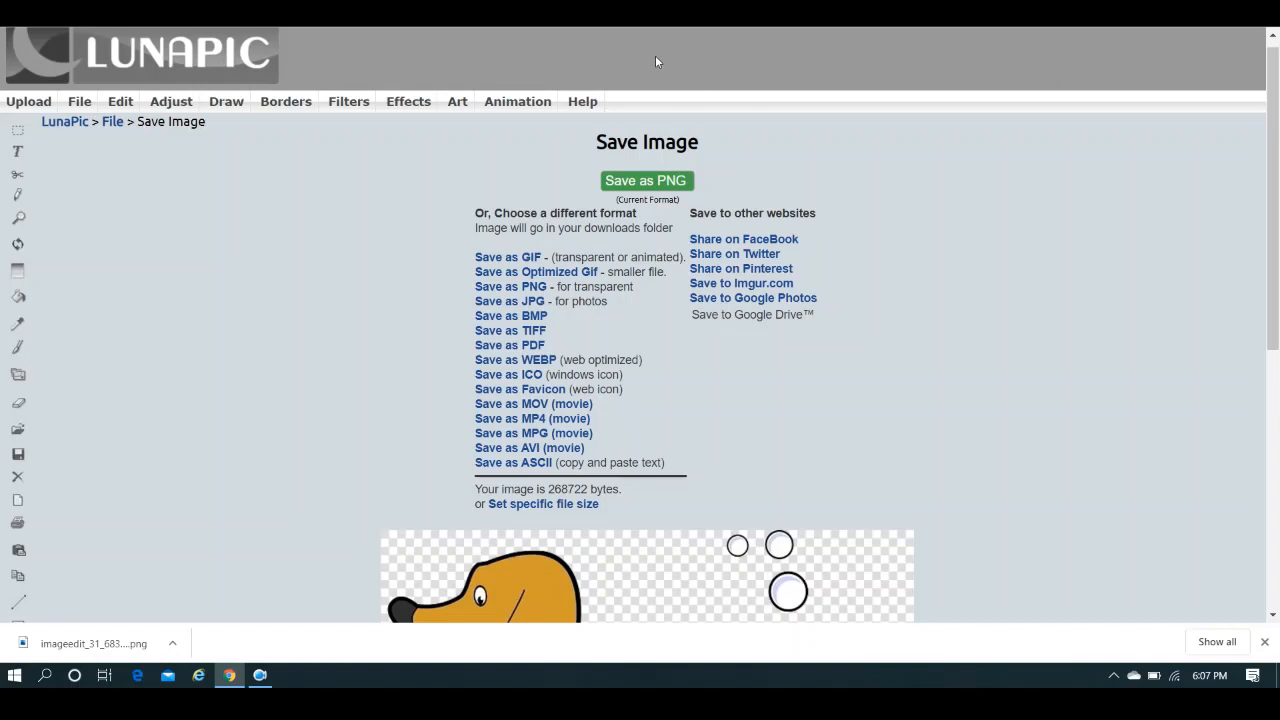